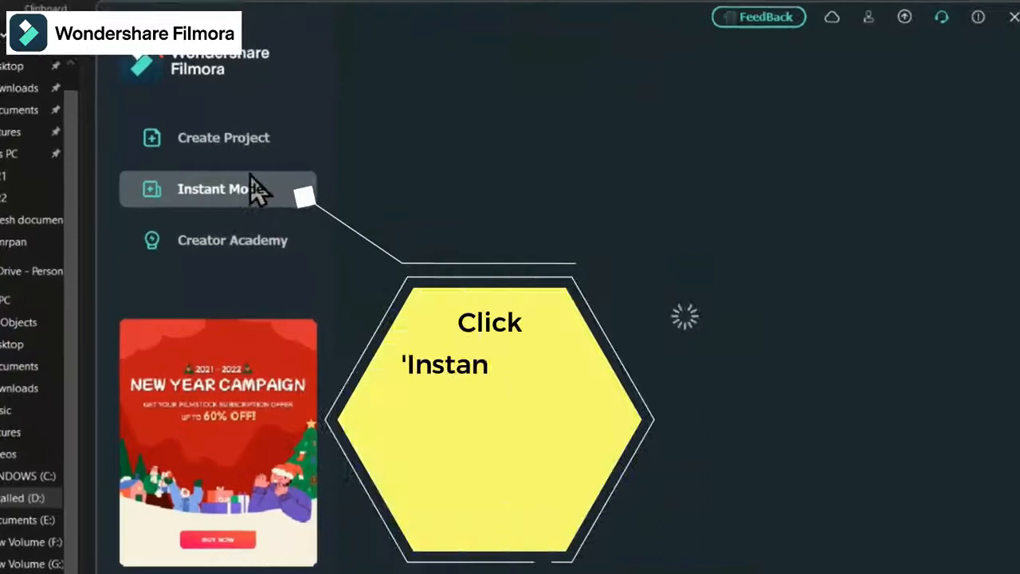
Enter Instant Mode and browse its template categories such as Business and Cinematic
{"action": "left_click", "coordinate": [220, 188]}
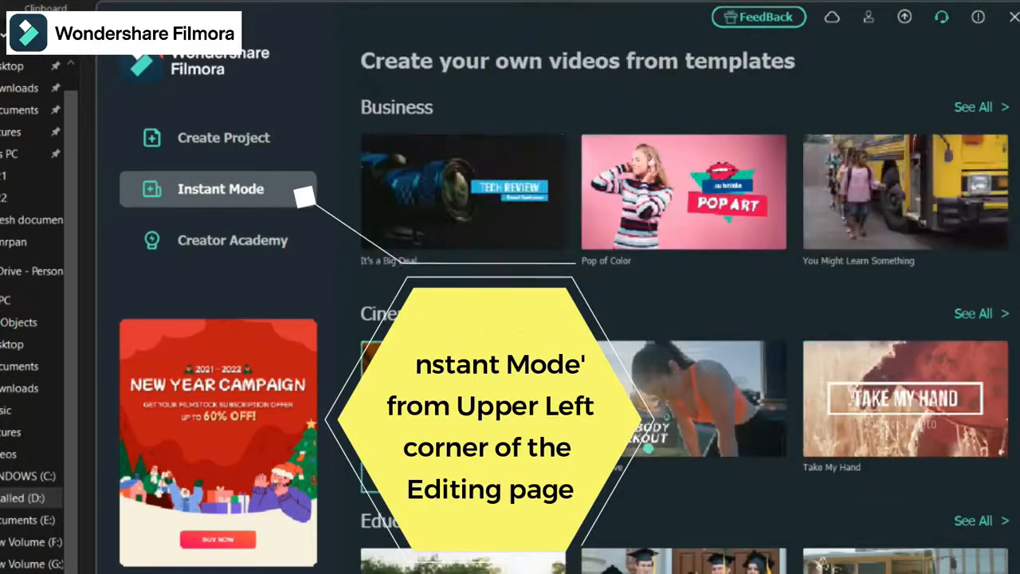
{"action": "scroll", "scroll_direction": "down", "scroll_amount": 3}
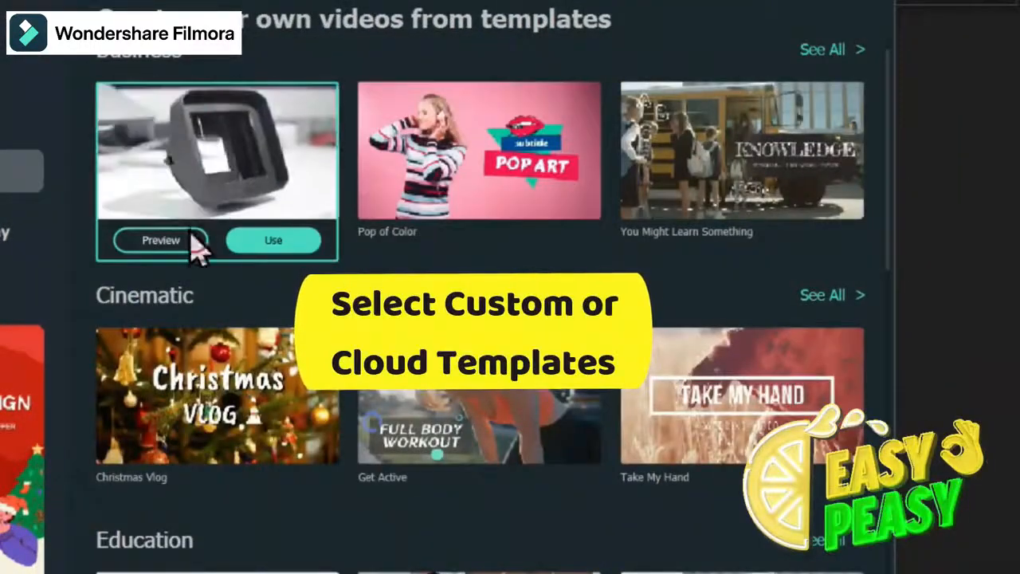
Start a project from the first Business template
{"action": "left_click", "coordinate": [273, 239]}
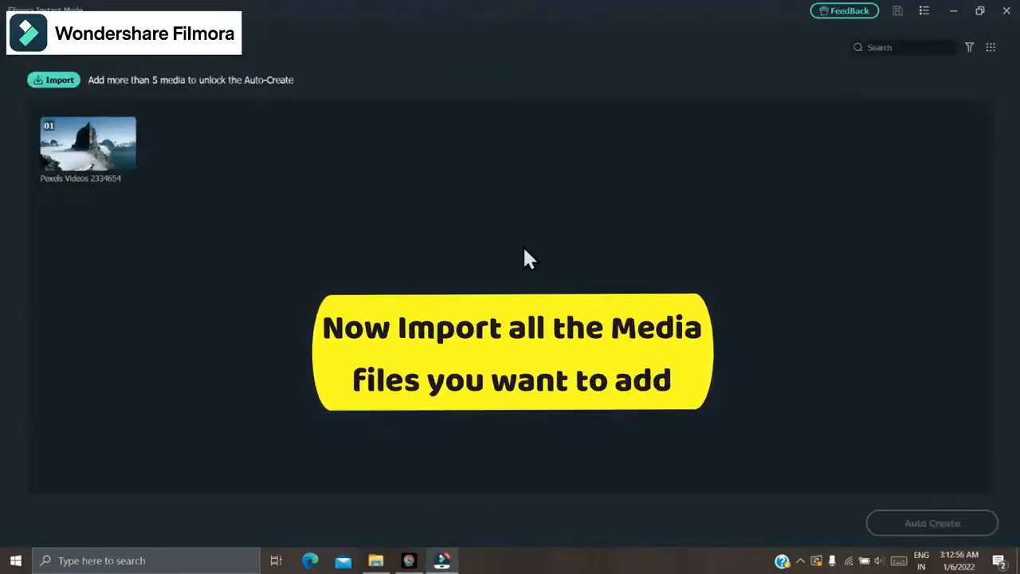
Import video files to reach six clips and have the video auto-created from them
{"action": "left_click", "coordinate": [52, 80]}
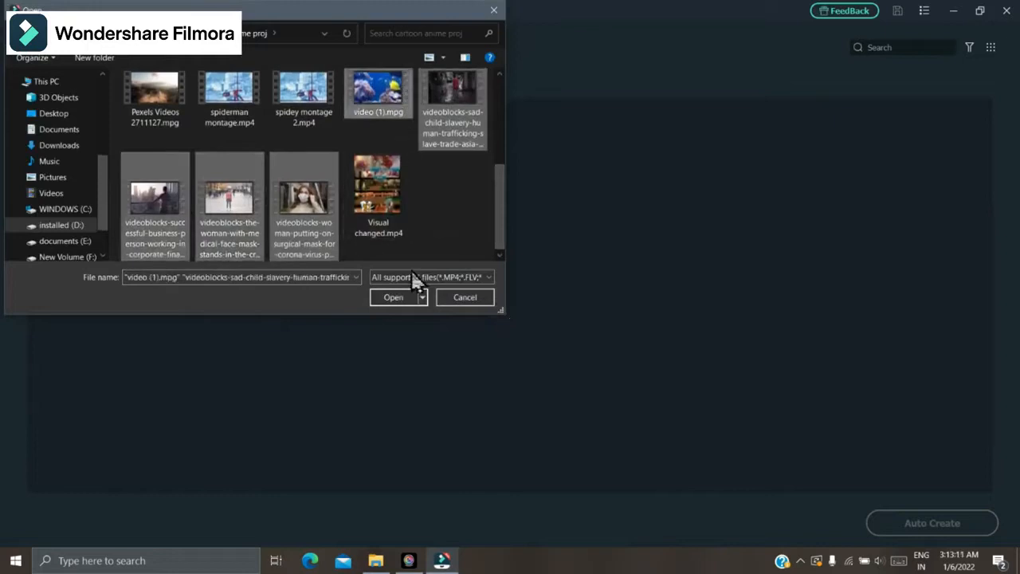
{"action": "left_click", "coordinate": [392, 297]}
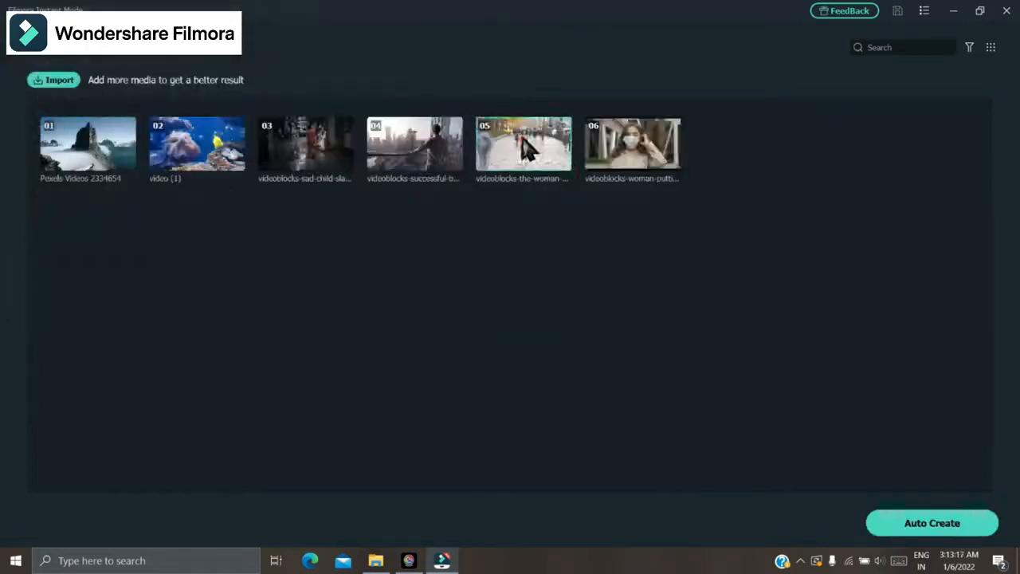
{"action": "left_click", "coordinate": [931, 523]}
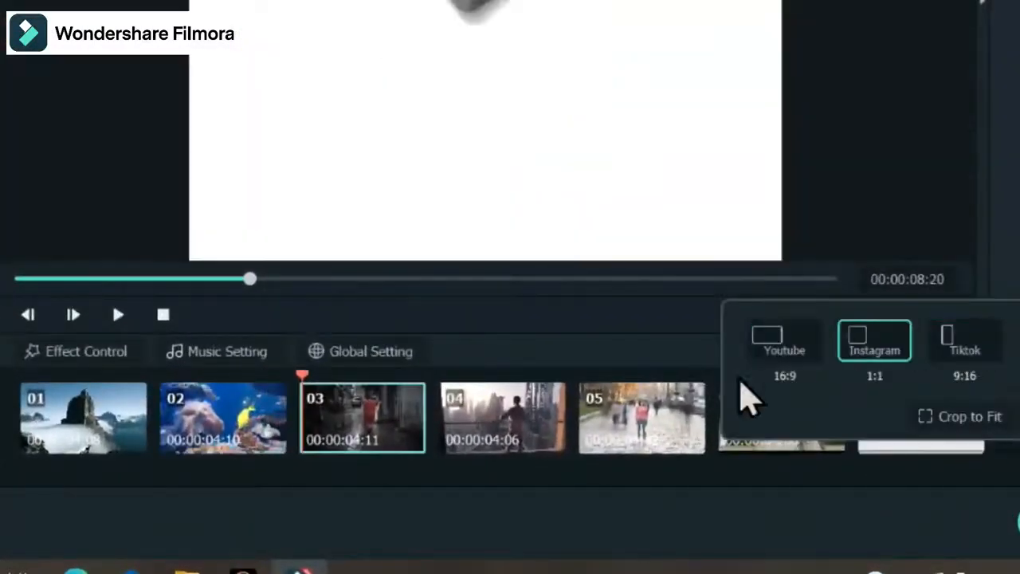
Switch the video to Instagram 1:1 format and preview the second clip's underwater footage
{"action": "left_click", "coordinate": [874, 341]}
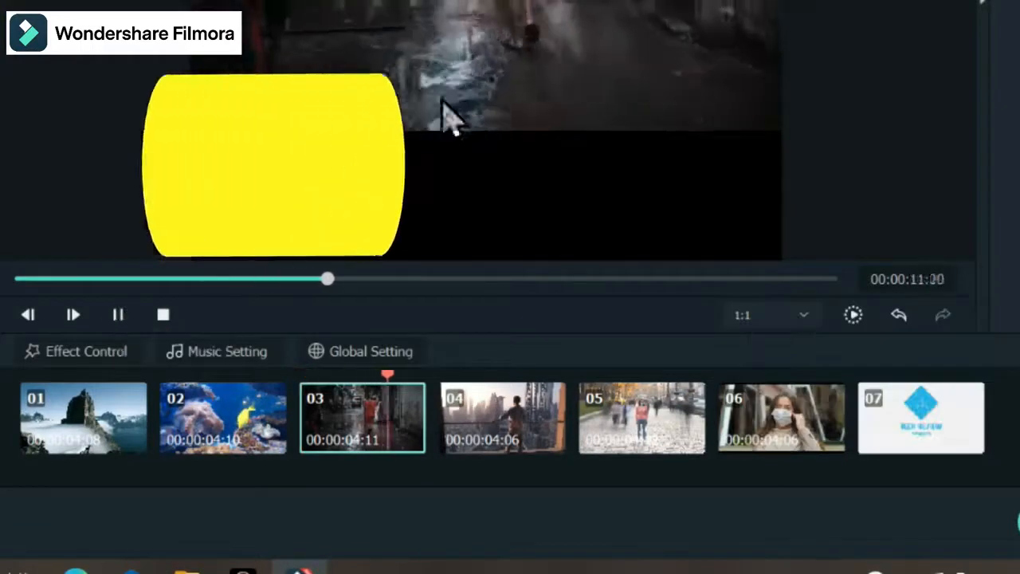
{"action": "left_click", "coordinate": [502, 418]}
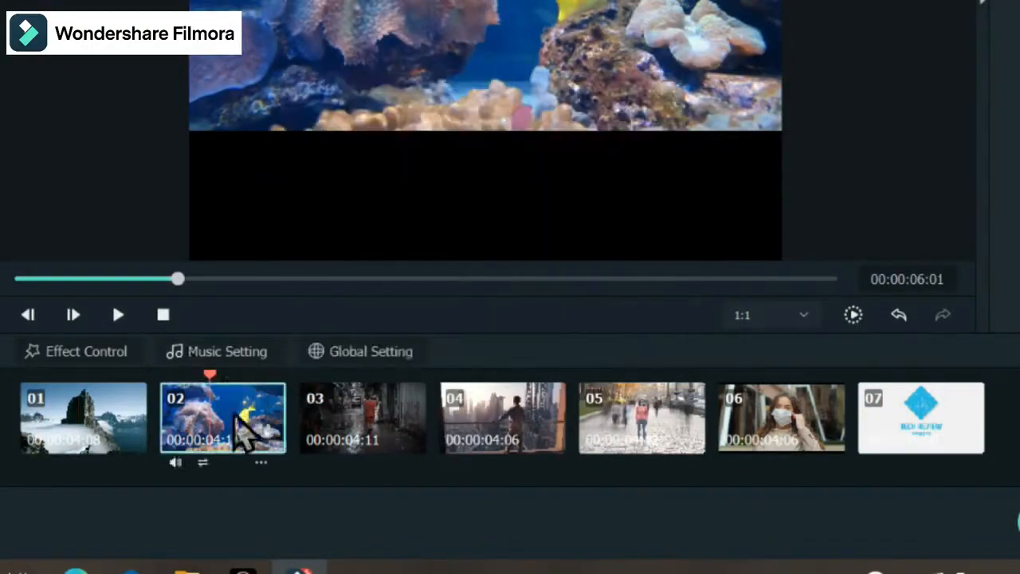
{"action": "left_click", "coordinate": [853, 314]}
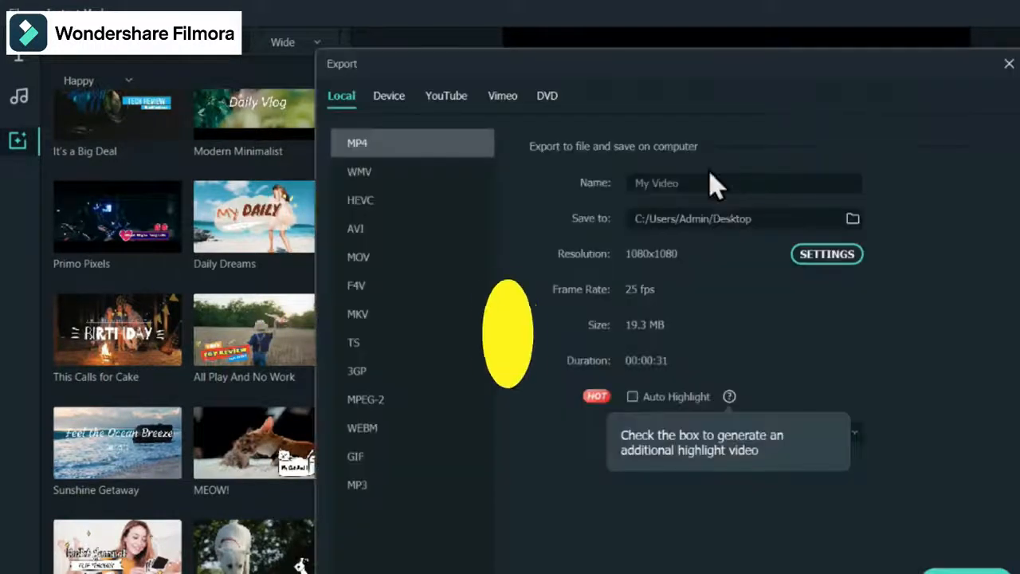
Export the video locally as an MP4 named 'test instant'
{"action": "type", "text": "test instant"}
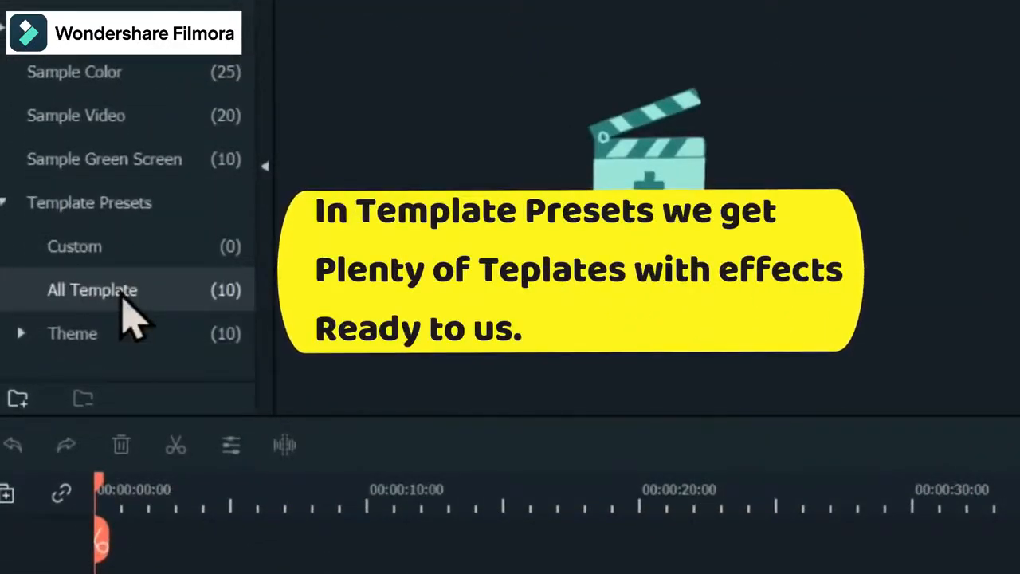
Show All Template presets and scroll through the ten listed templates
{"action": "left_click", "coordinate": [92, 290]}
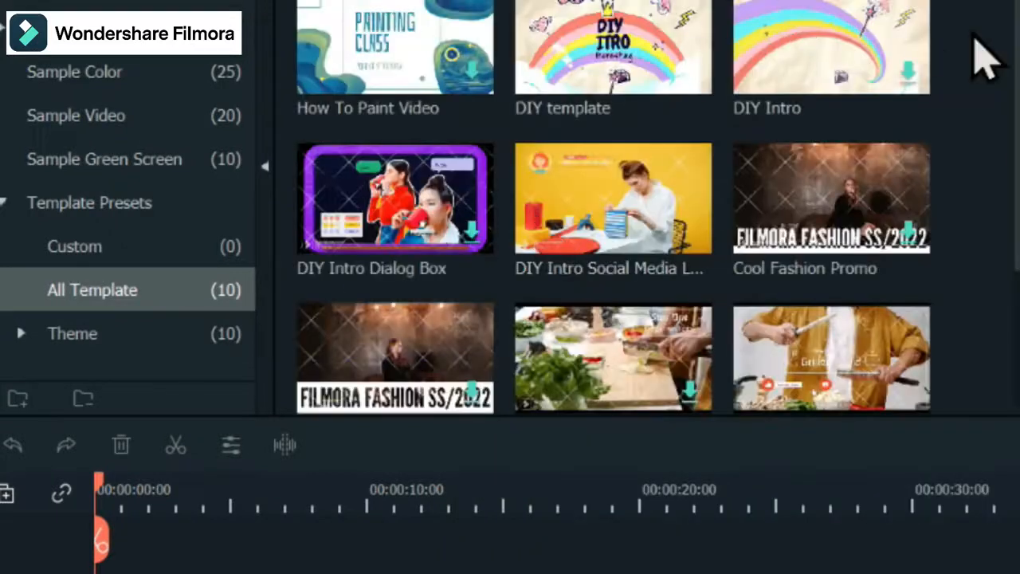
{"action": "scroll", "scroll_direction": "down", "scroll_amount": 3}
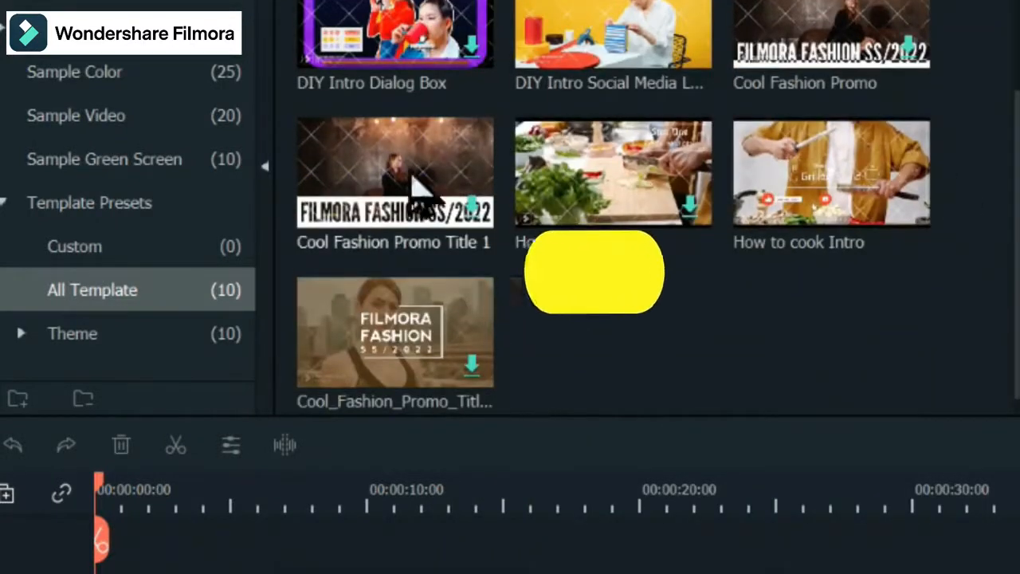